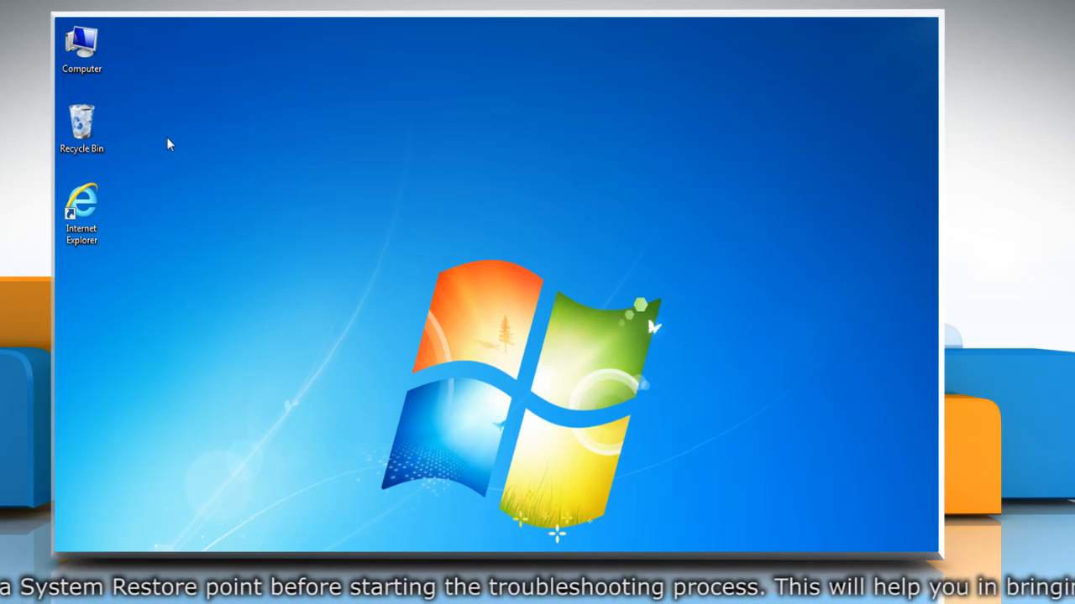
Step: Open System Properties' System Protection settings from the Computer icon's Properties
click(82, 48)
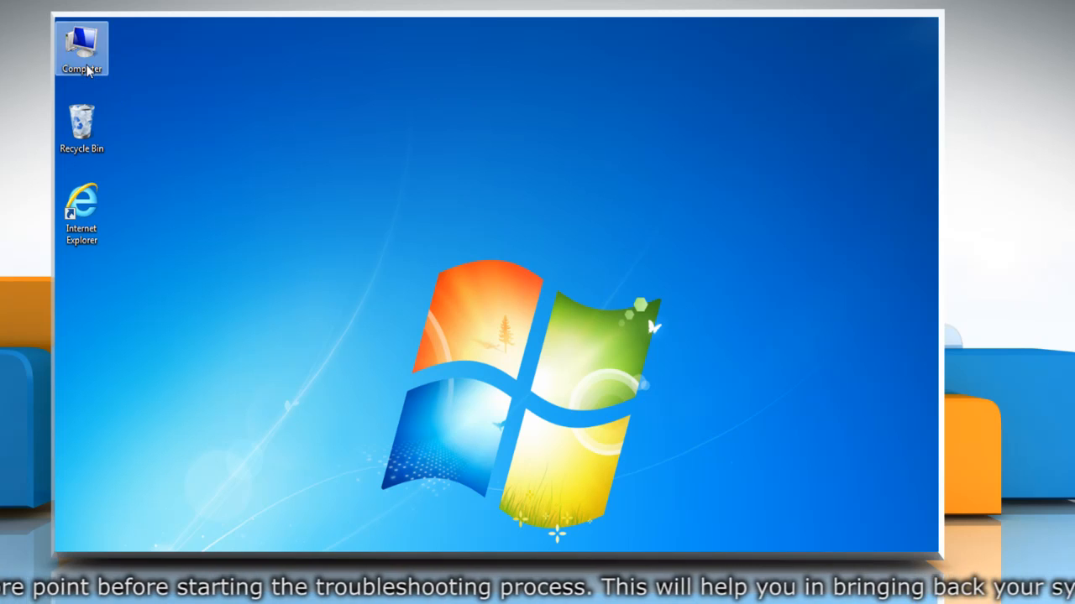
right_click(82, 47)
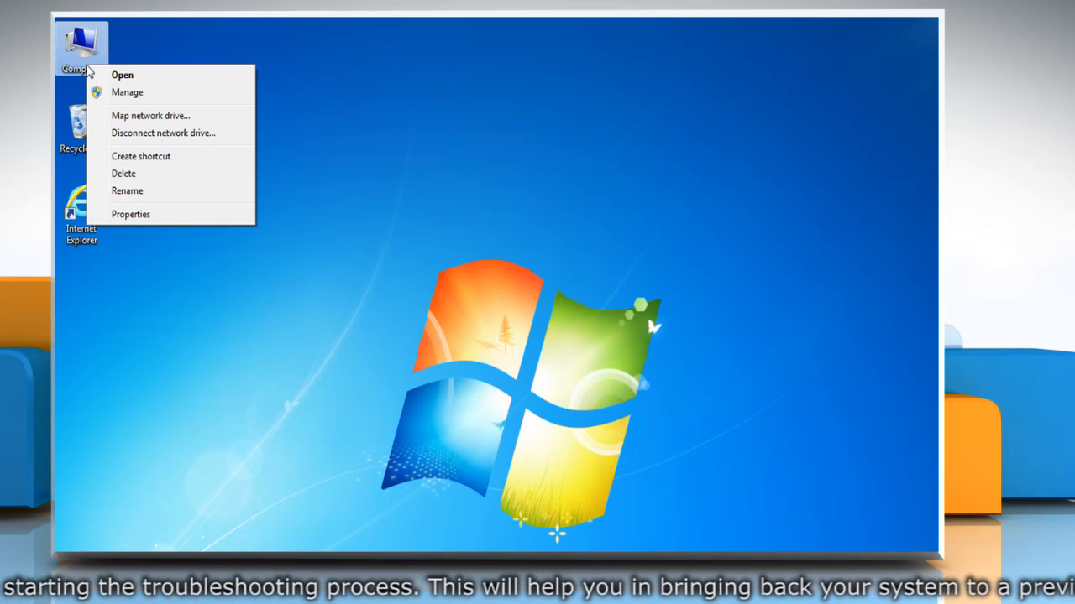
click(131, 214)
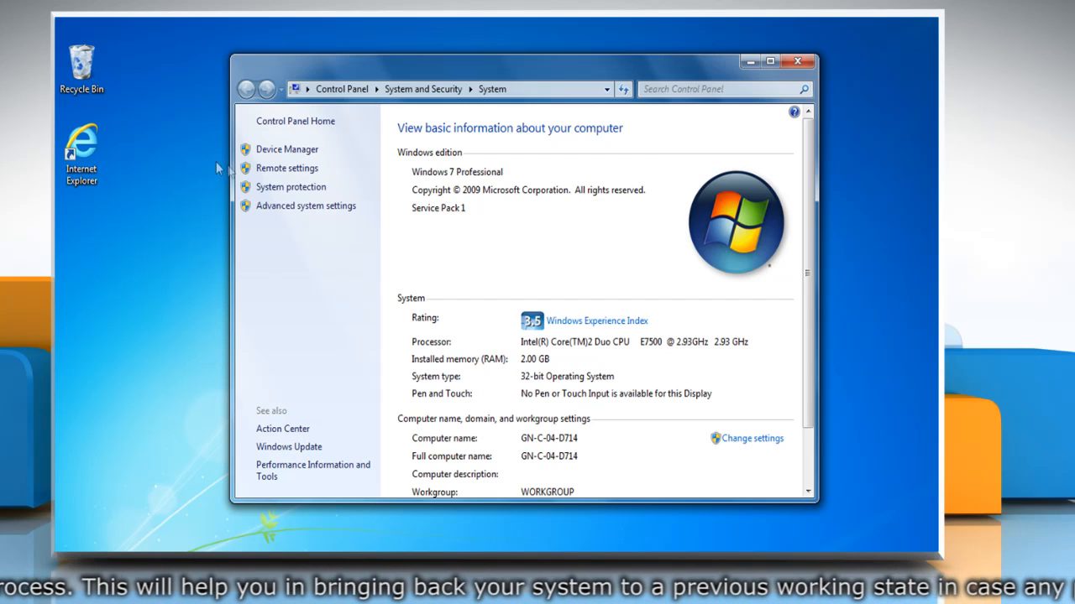
click(290, 186)
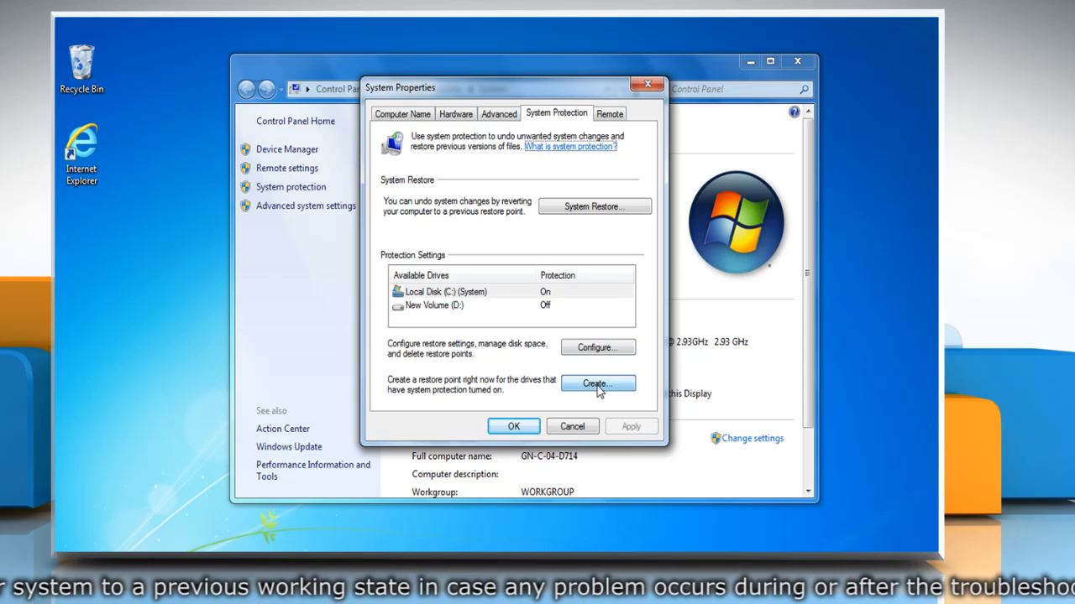
Step: Create a restore point described as 'My Restore Point' and close System Properties
click(598, 383)
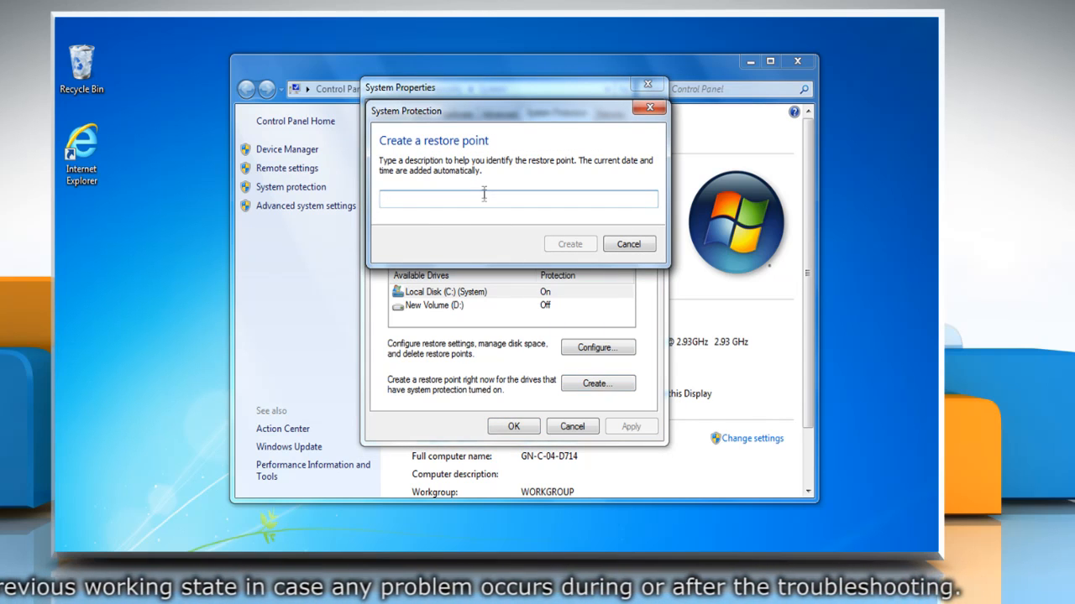
text(My Restore Point)
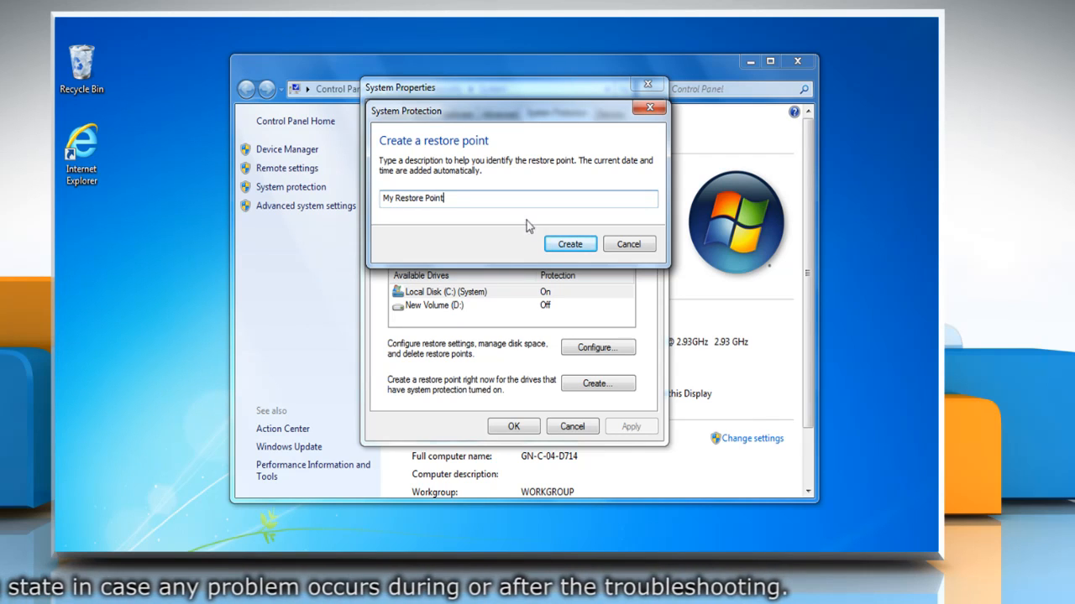
click(569, 243)
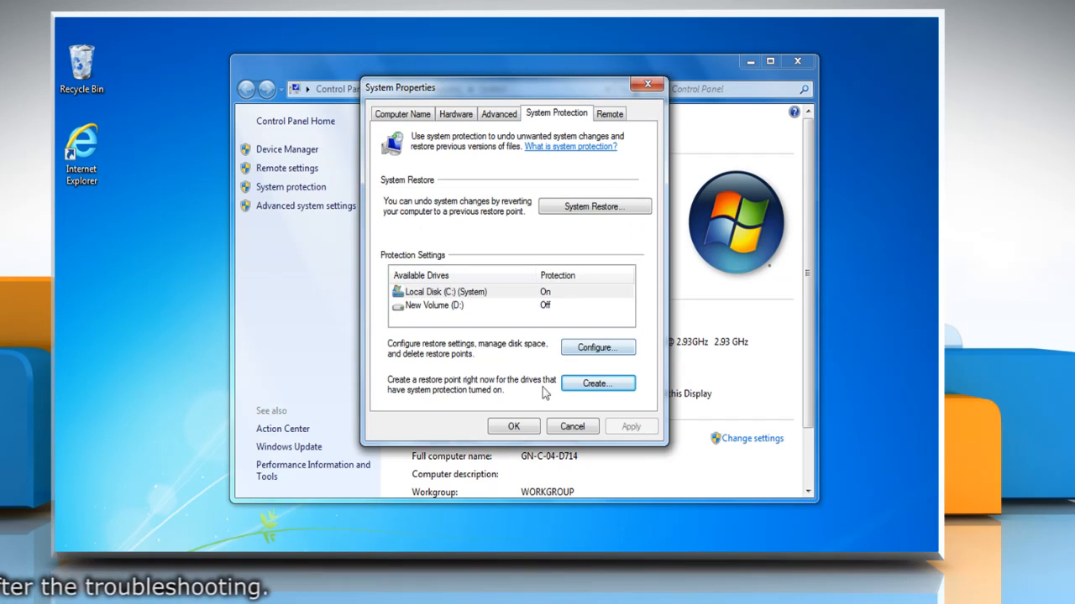
click(571, 425)
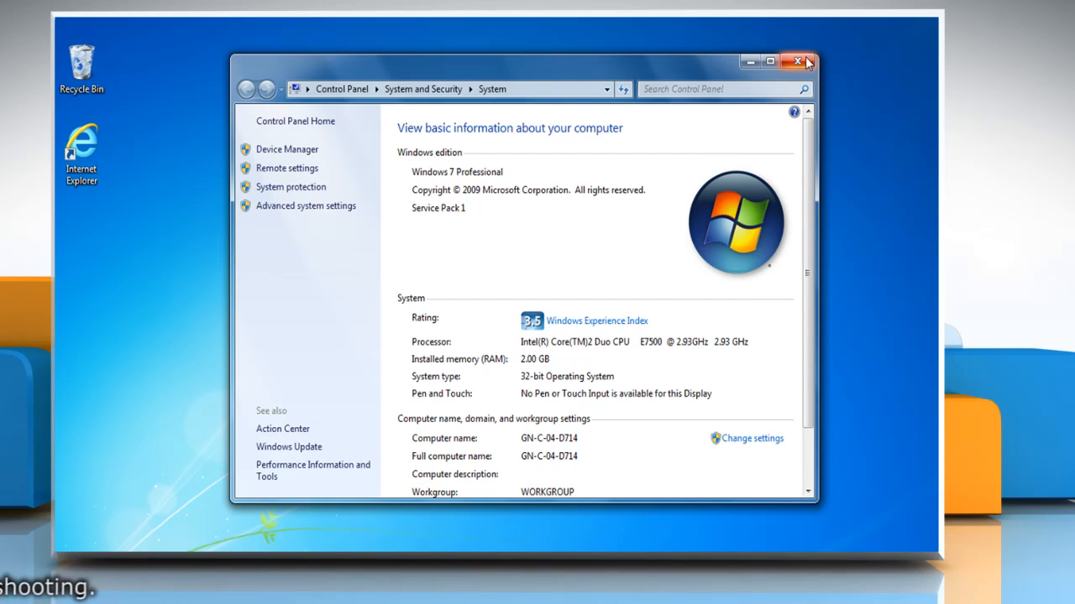
Step: Open Notepad and type net stop wuauserv, cd SoftwareDistribution, ren Download Download.old, net start wuauserv
click(798, 62)
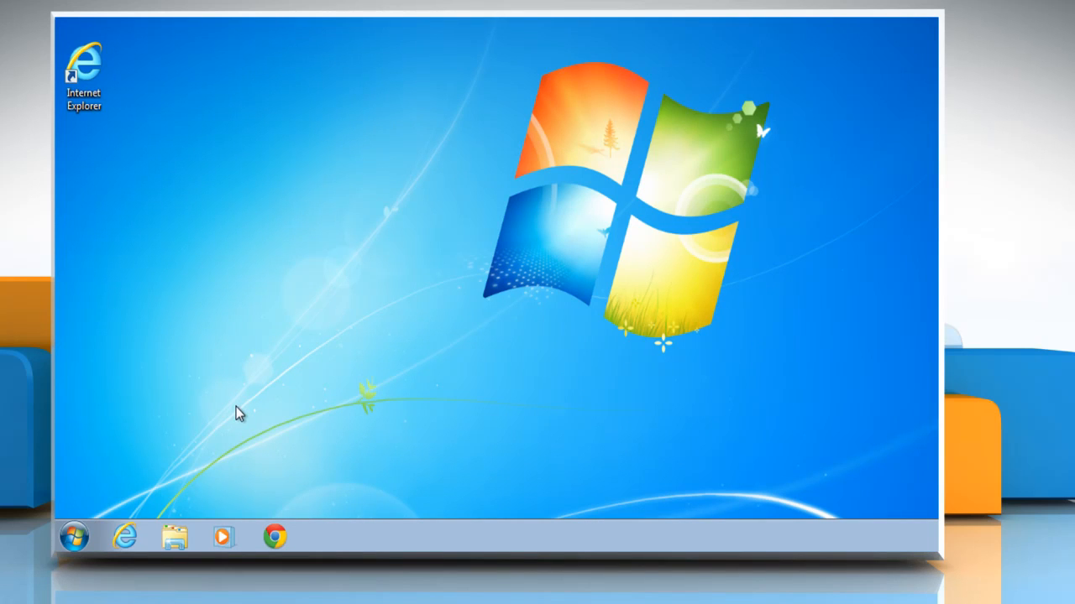
mouse_move(91, 529)
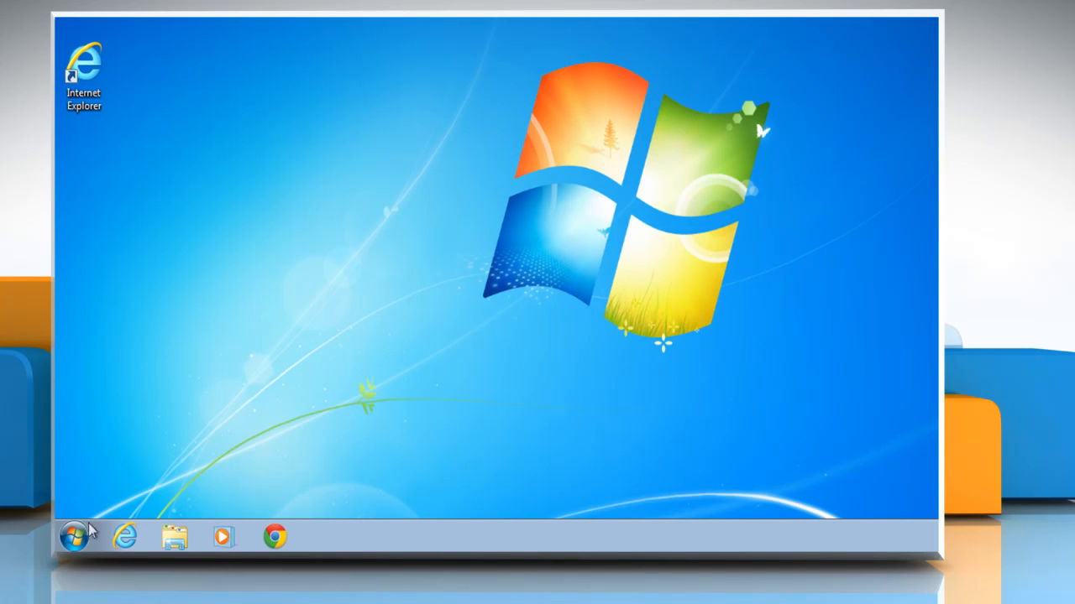
text(not)
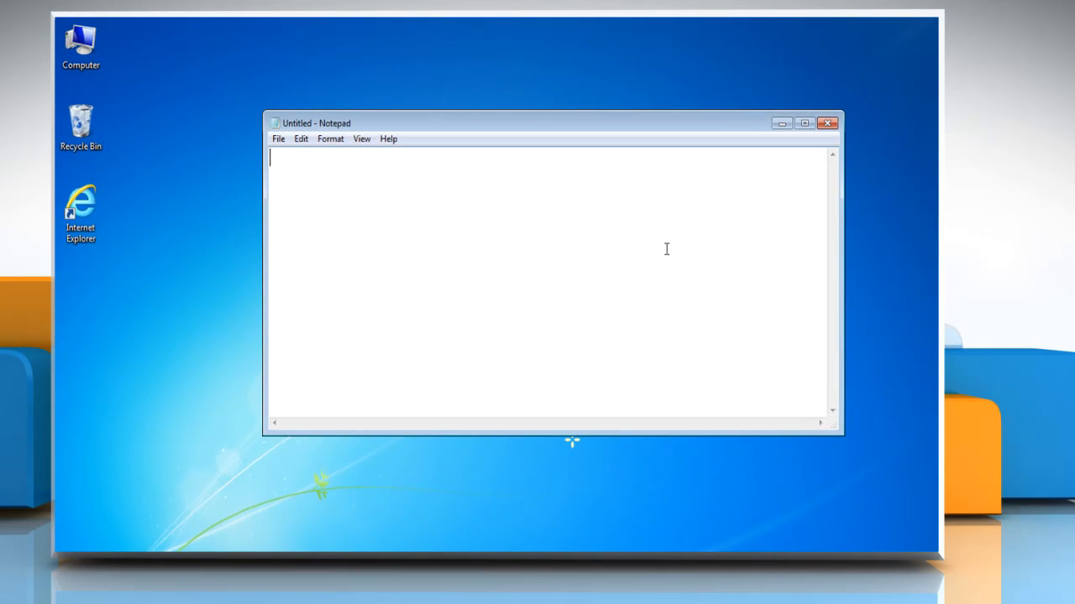
text(net stop wuauserv)
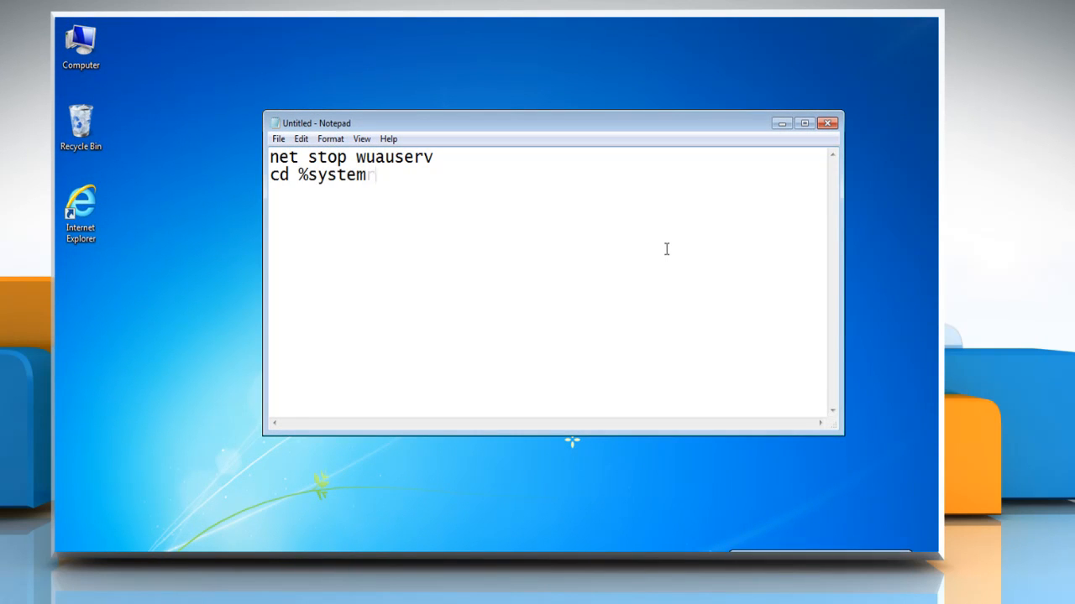
text(root%\SoftwareDistribution)
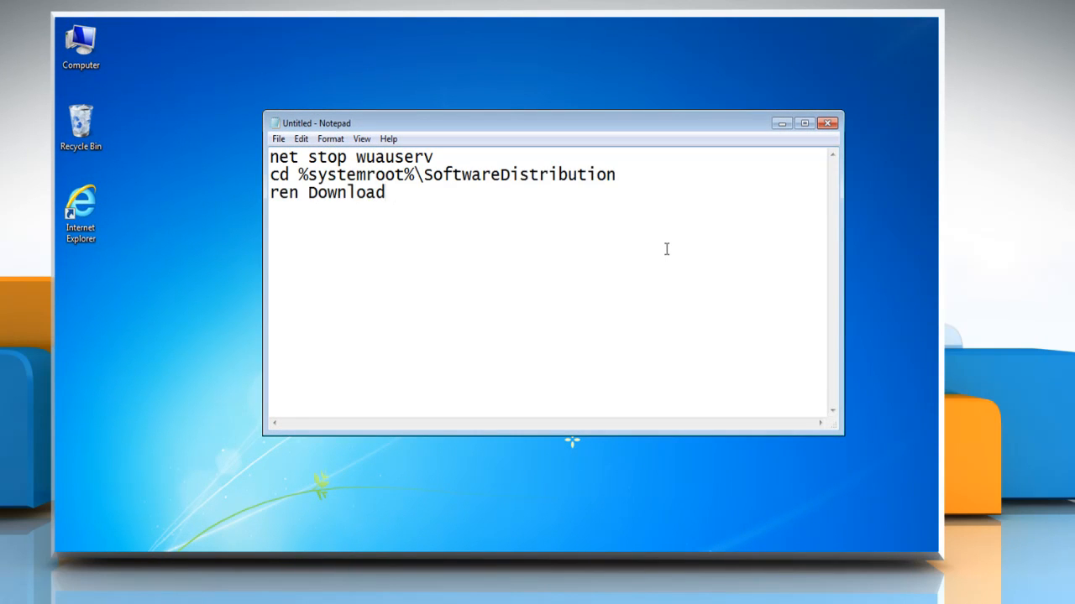
text(Download.old)
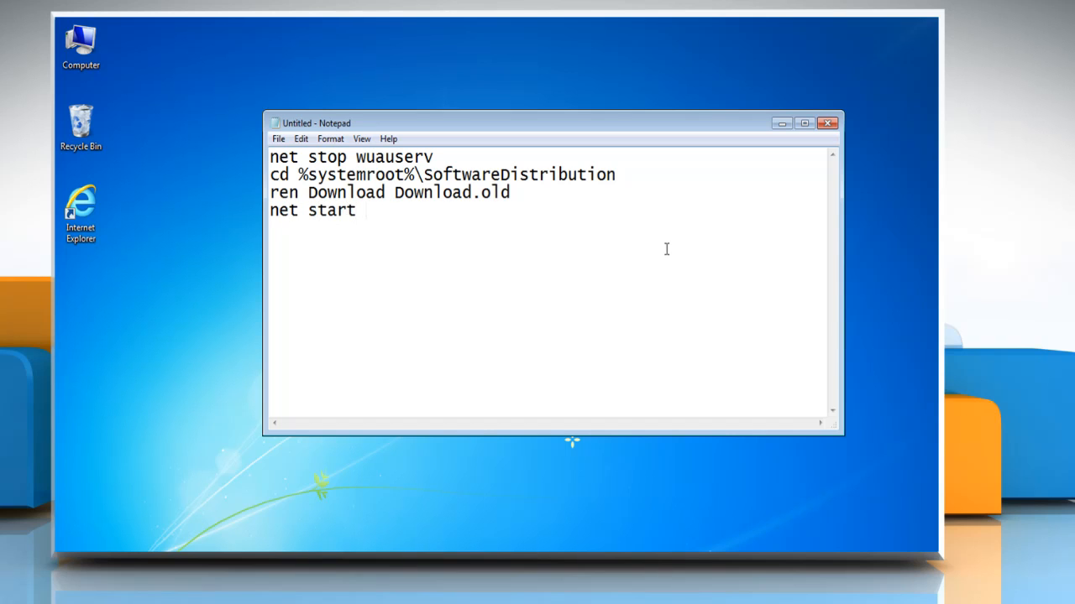
text(wuauserv)
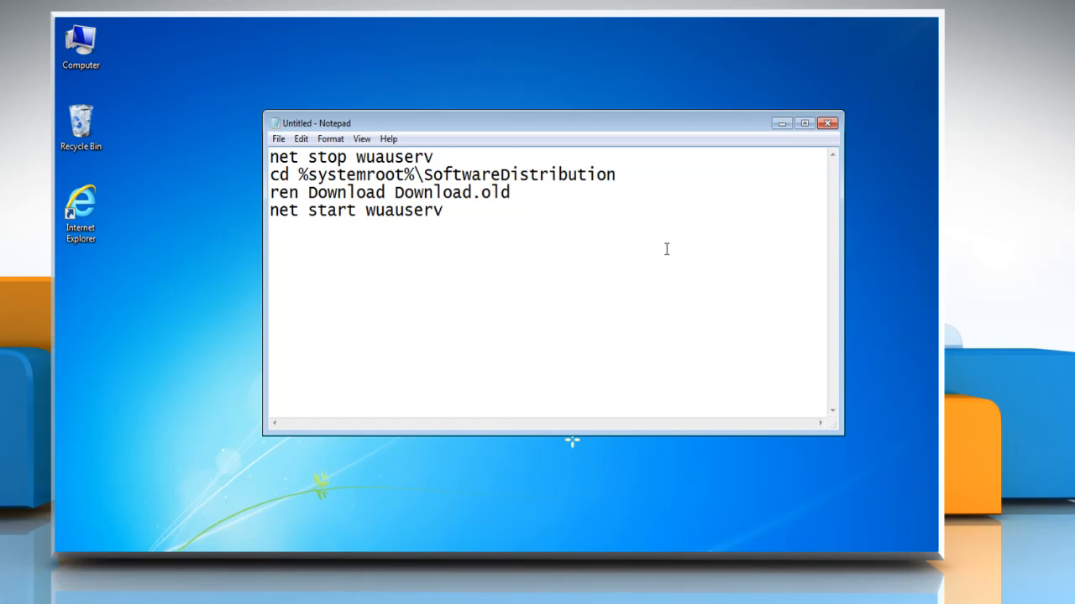
mouse_move(417, 176)
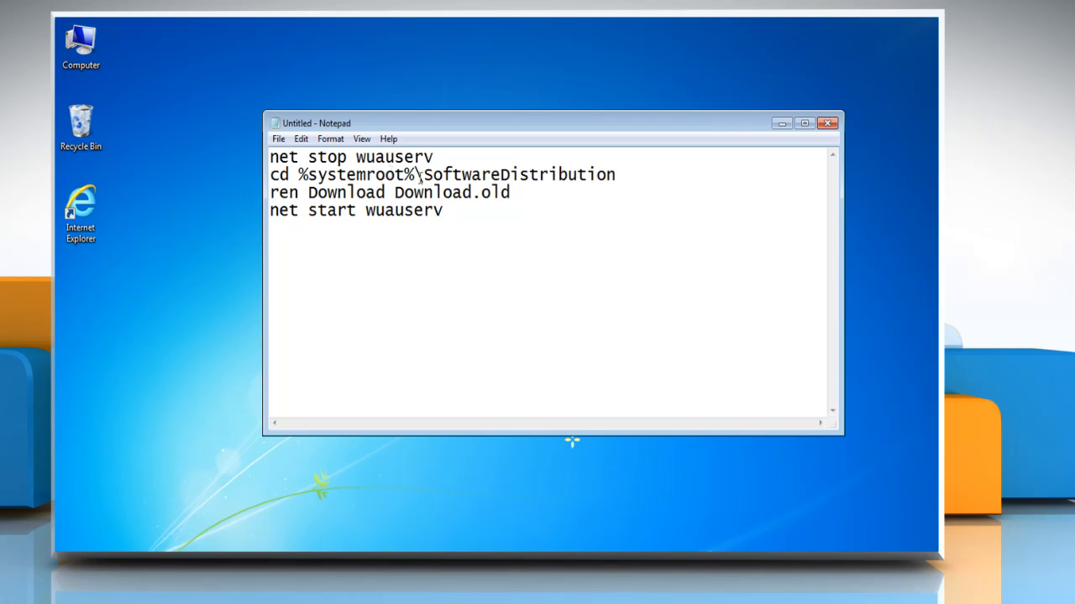
Step: Save the note to the Desktop as rename.bat, with Save as type set to All Files
click(278, 138)
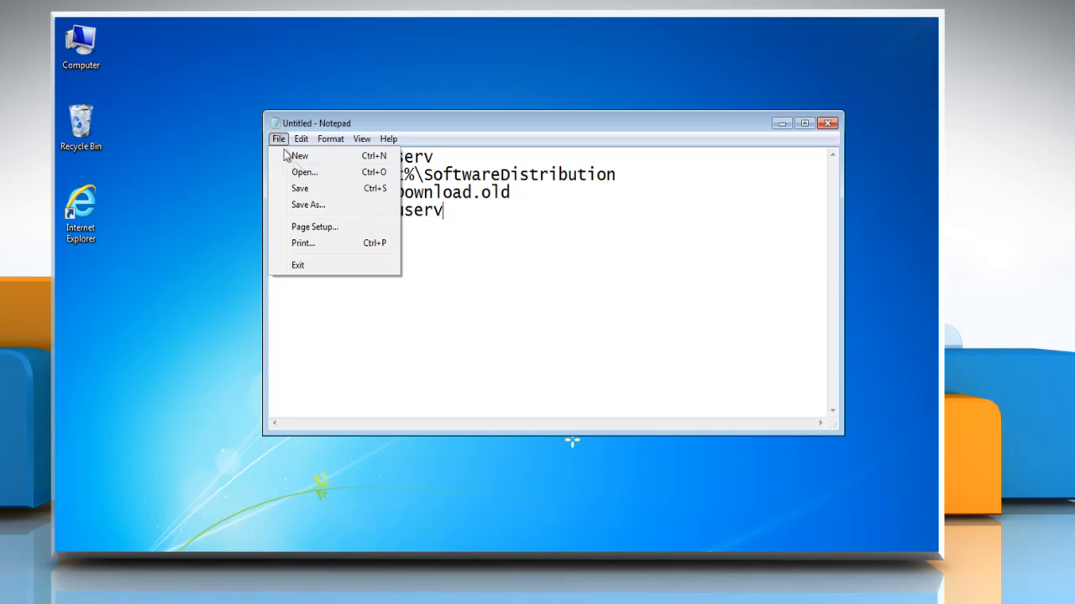
click(307, 205)
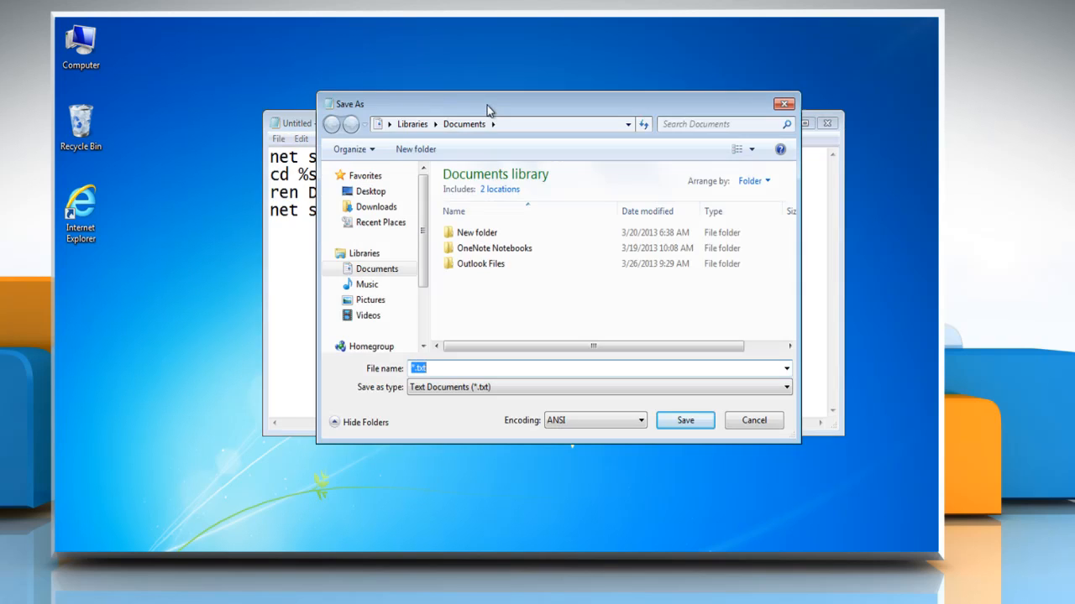
click(371, 190)
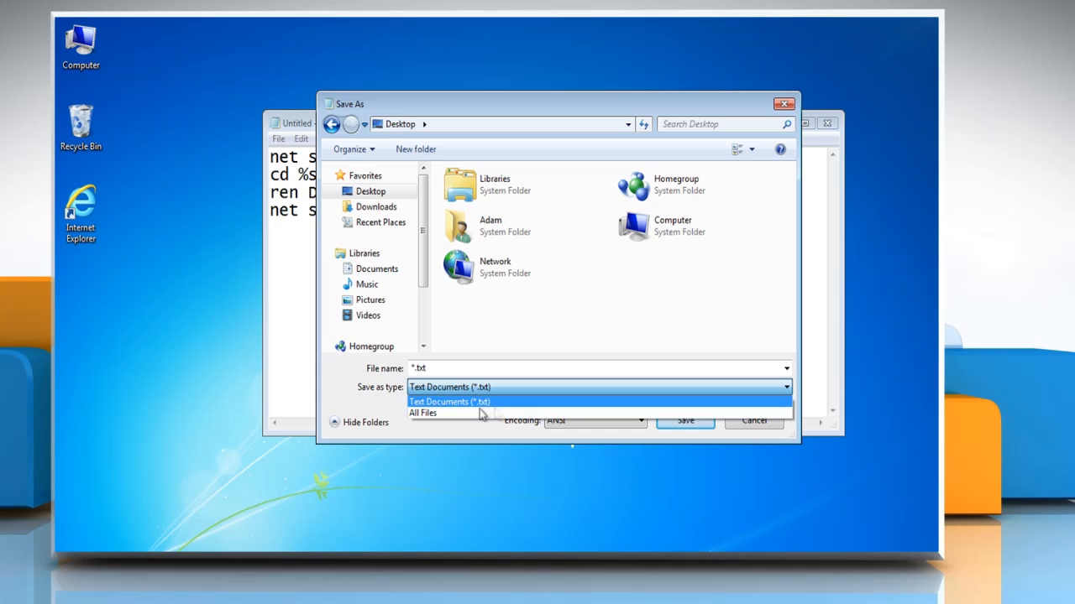
click(423, 413)
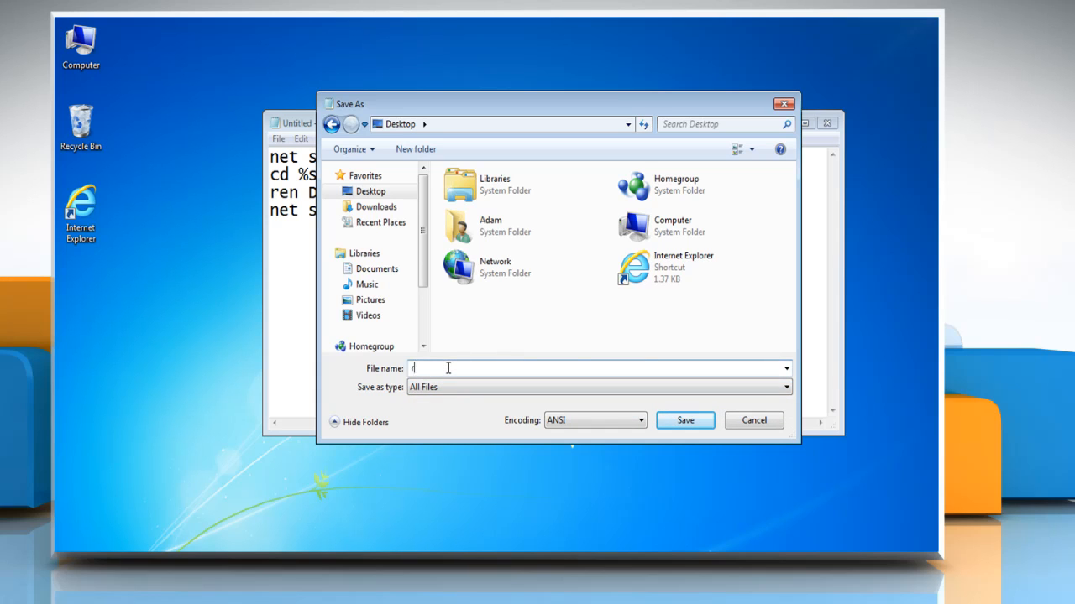
text(rename.bat)
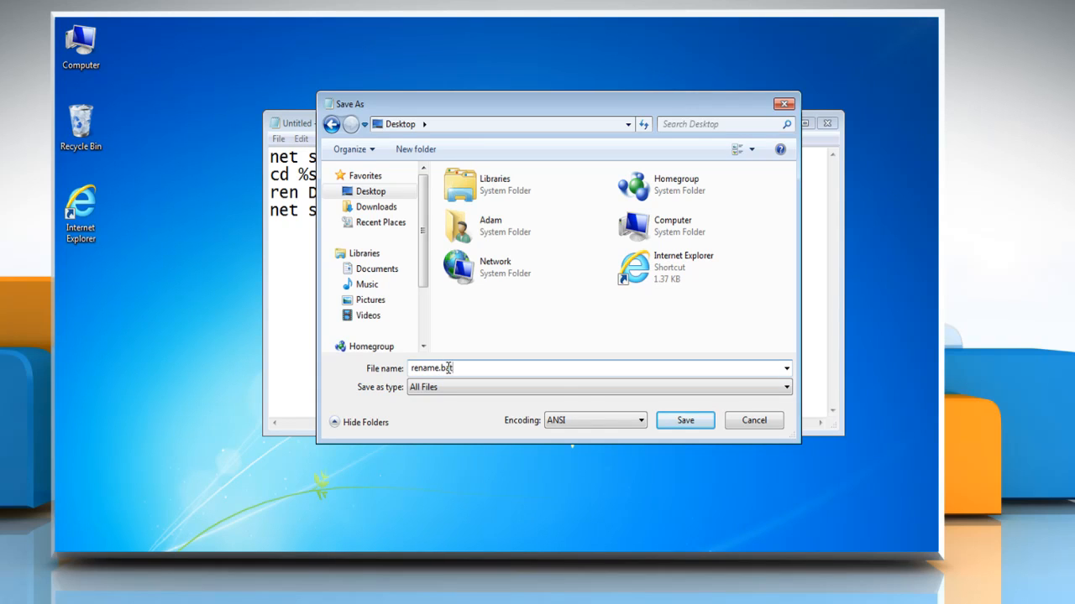
click(684, 420)
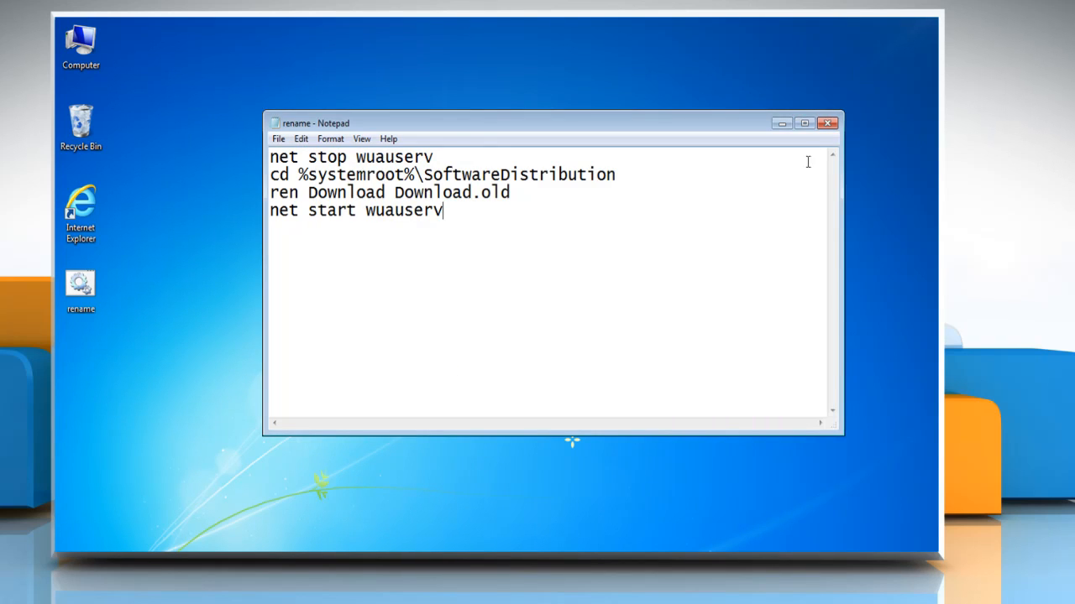
Step: Close Notepad and run rename.bat as administrator, approving the User Account Control prompt
click(828, 122)
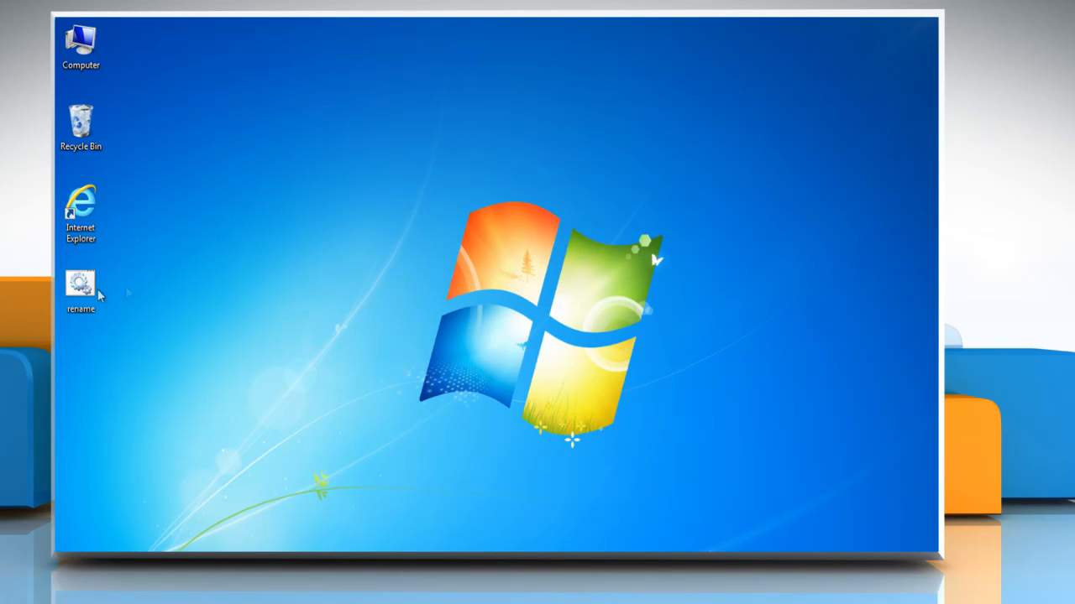
right_click(80, 282)
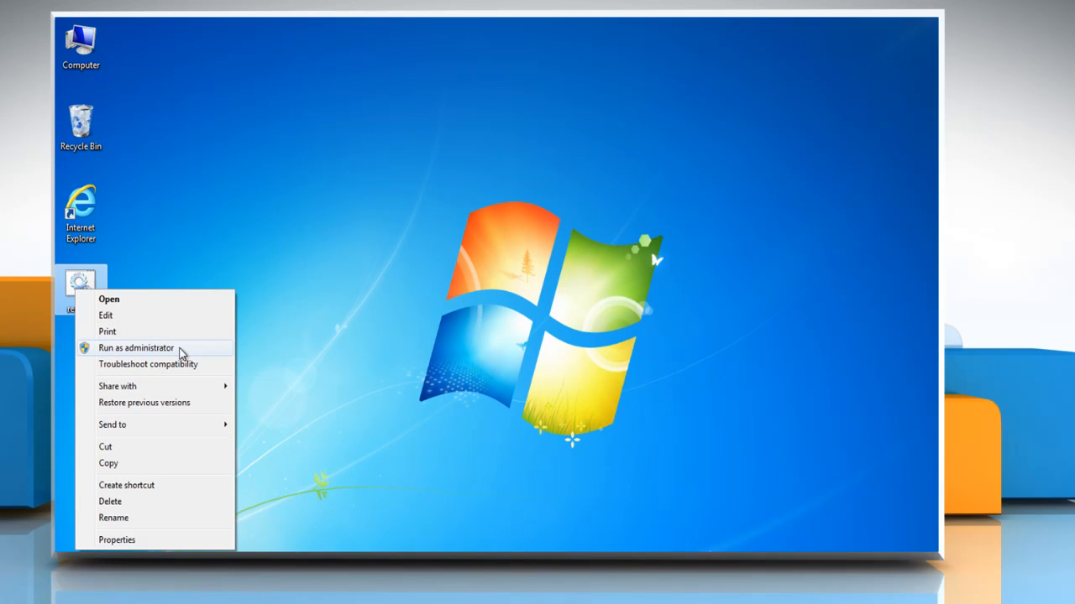
click(136, 348)
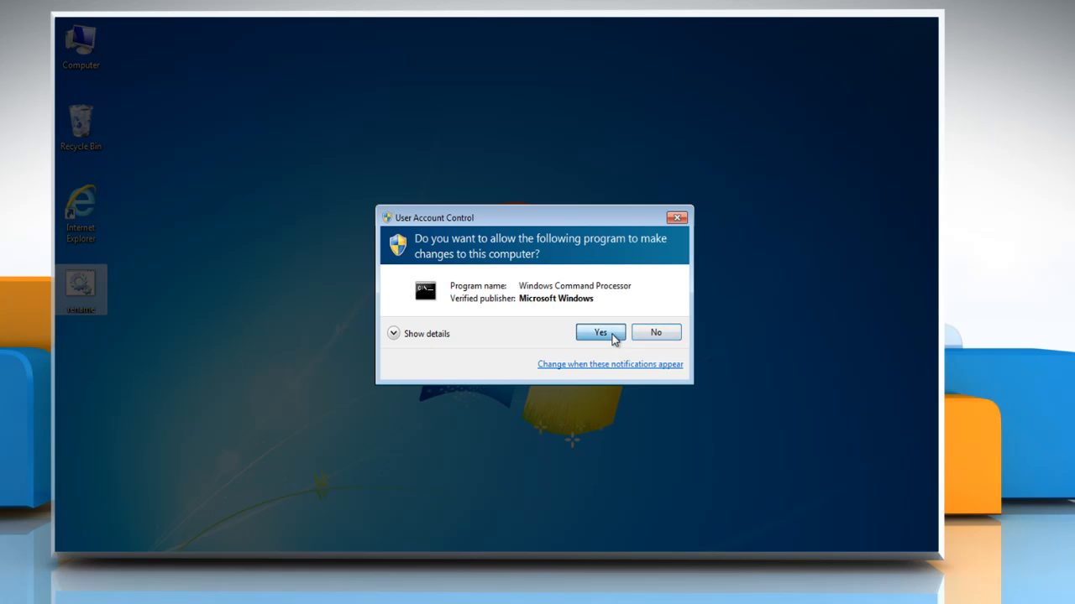
click(599, 332)
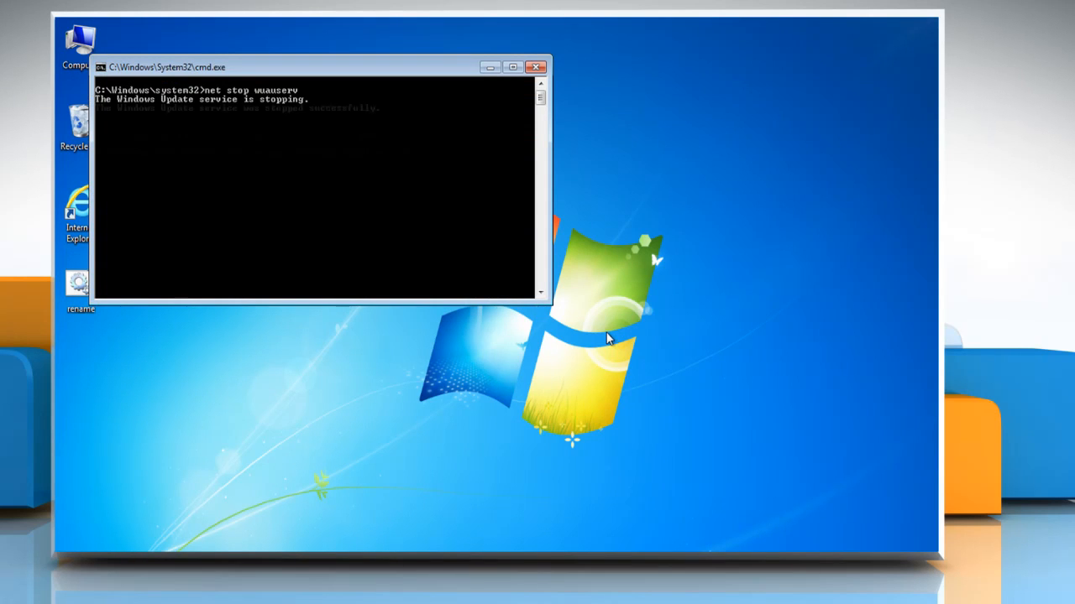
click(537, 67)
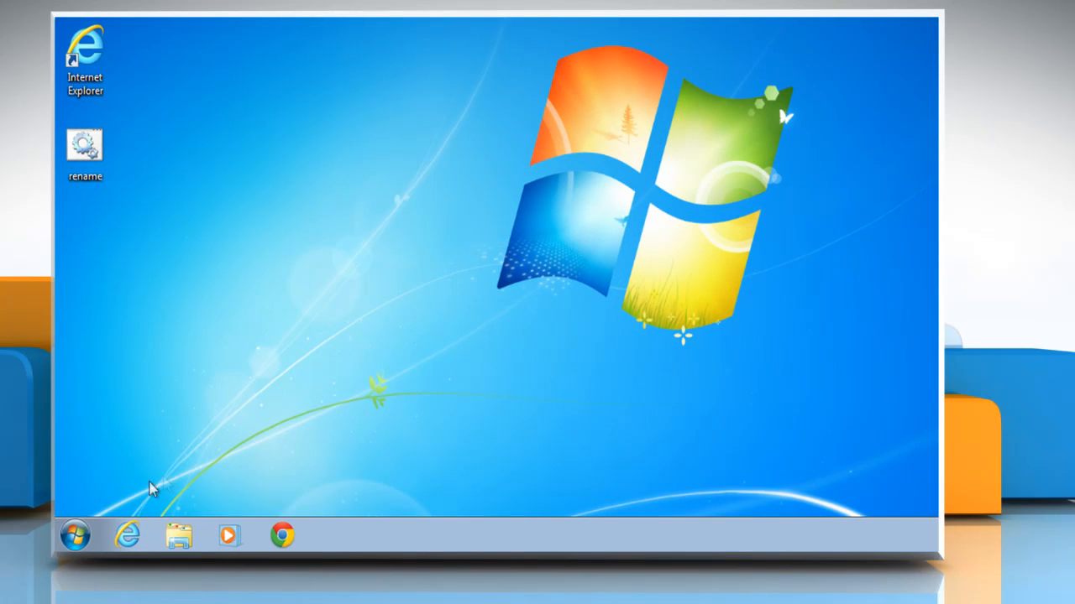
Step: Delete the rename.bat icon from the desktop via its right-click Delete option
click(74, 535)
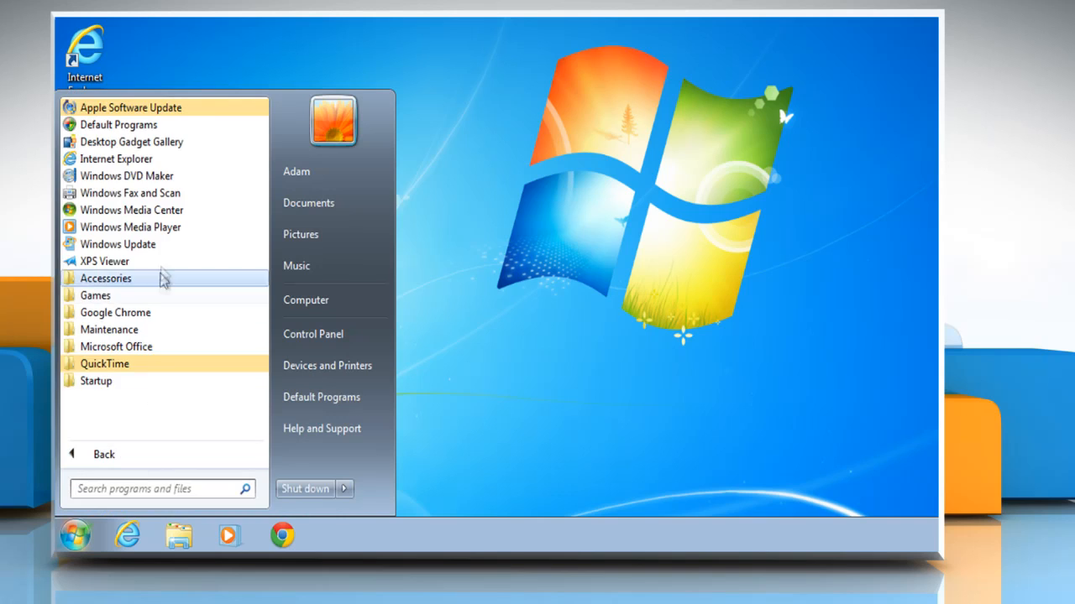
click(117, 243)
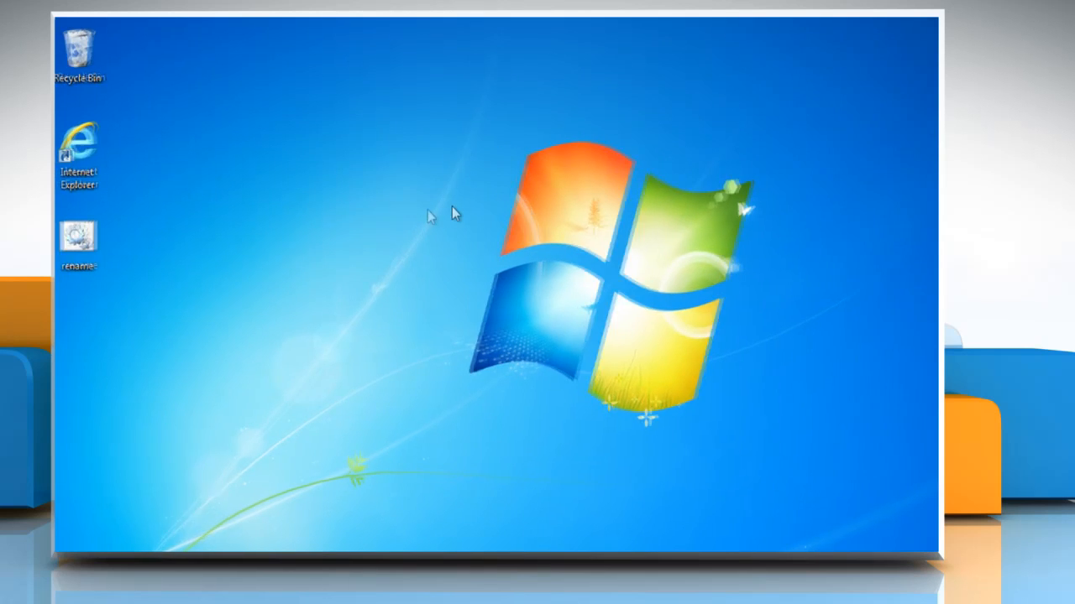
right_click(80, 239)
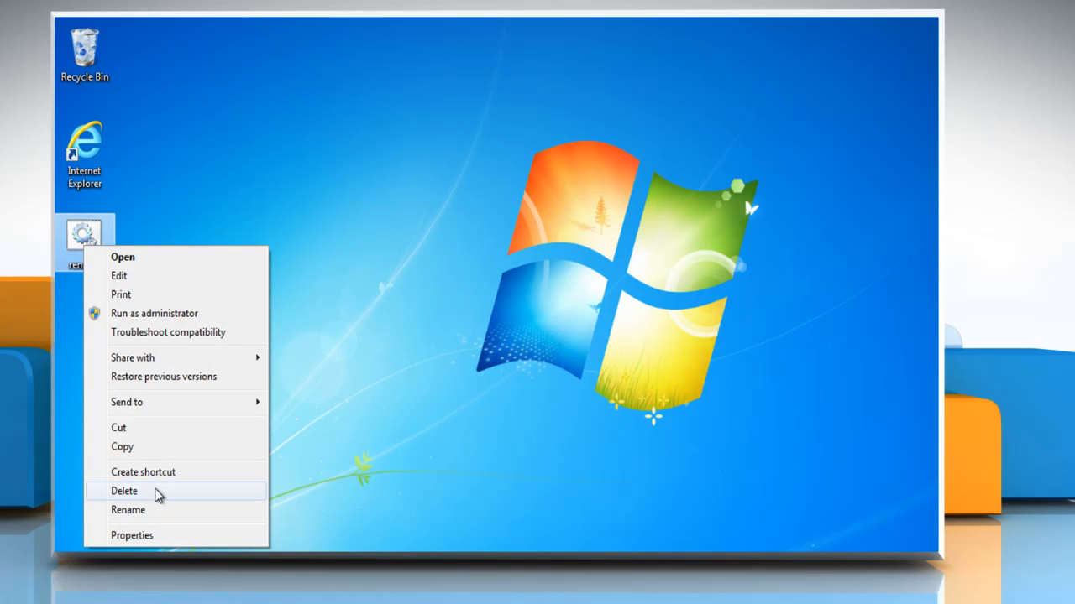
click(124, 491)
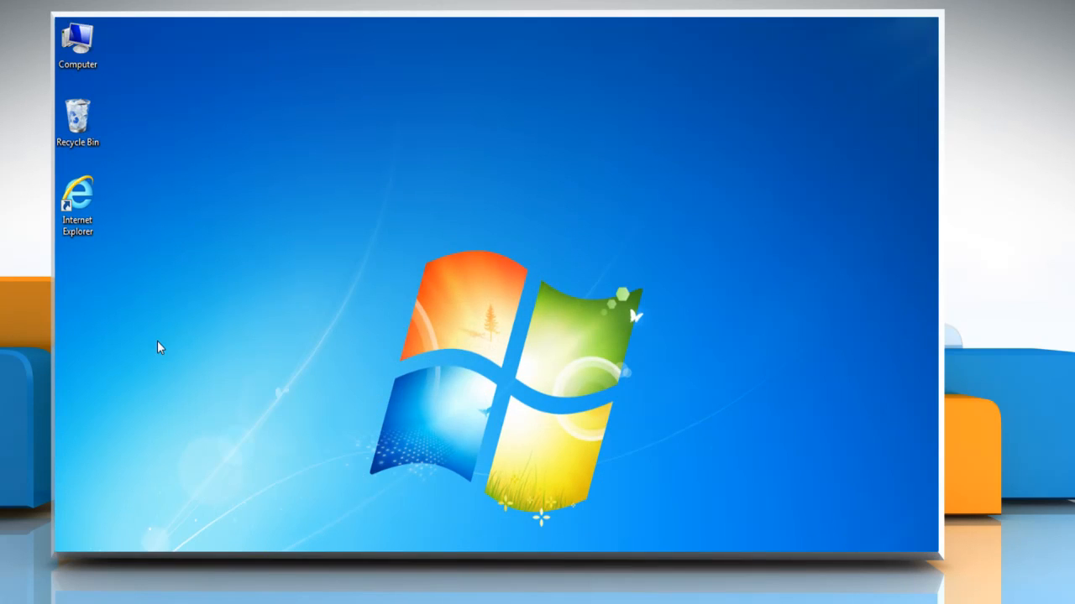
Step: Open Internet Explorer at the support.microsoft.com KB page and download the KB2768355 Office 2013 update
right_click(78, 197)
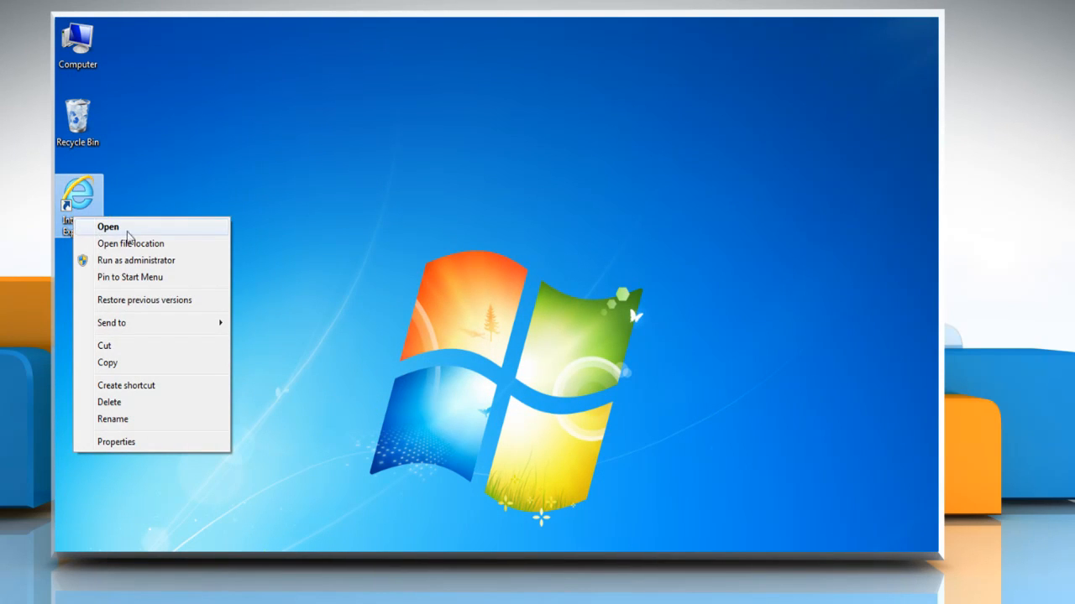
click(107, 227)
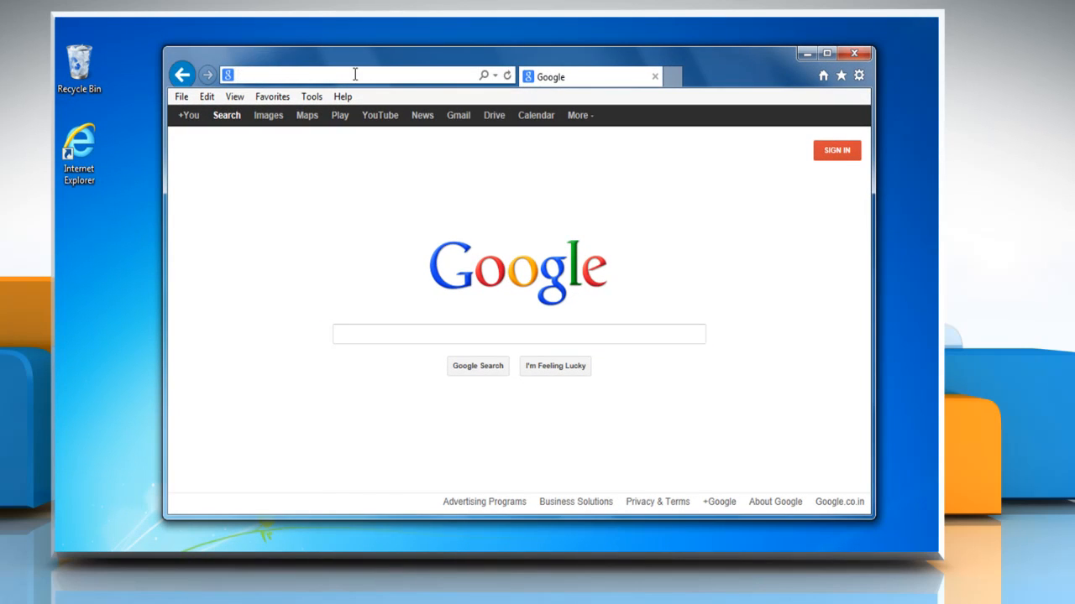
text(support.microsoft.com/kb/)
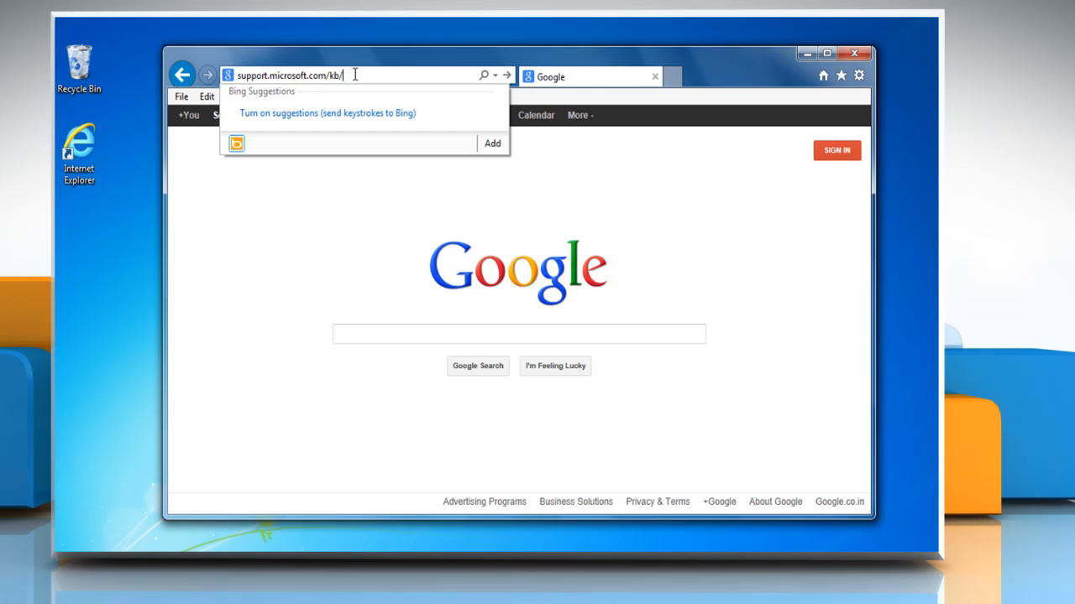
text(276)
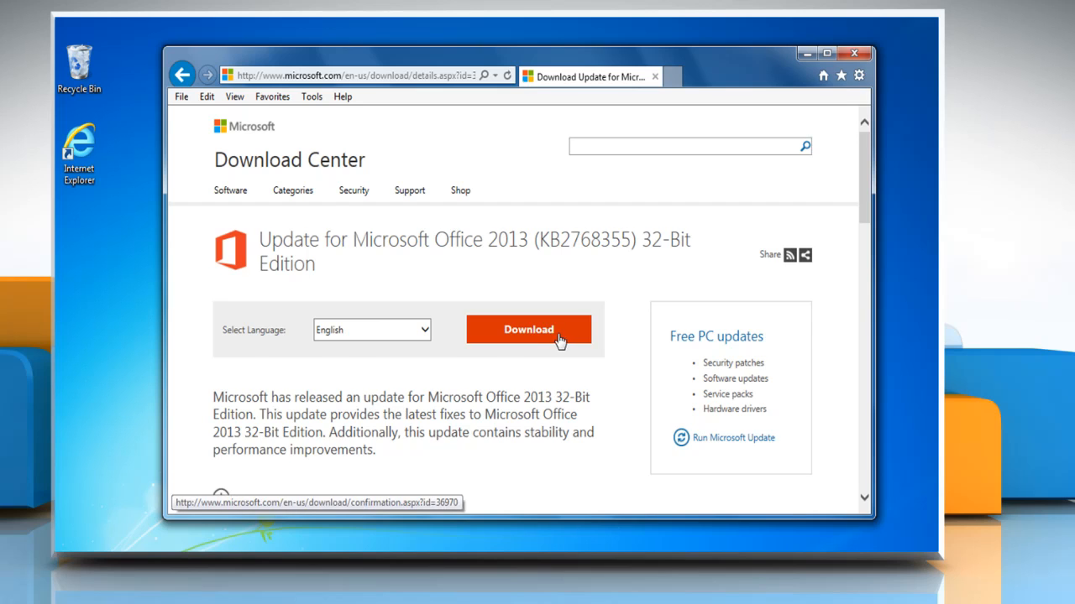
click(528, 329)
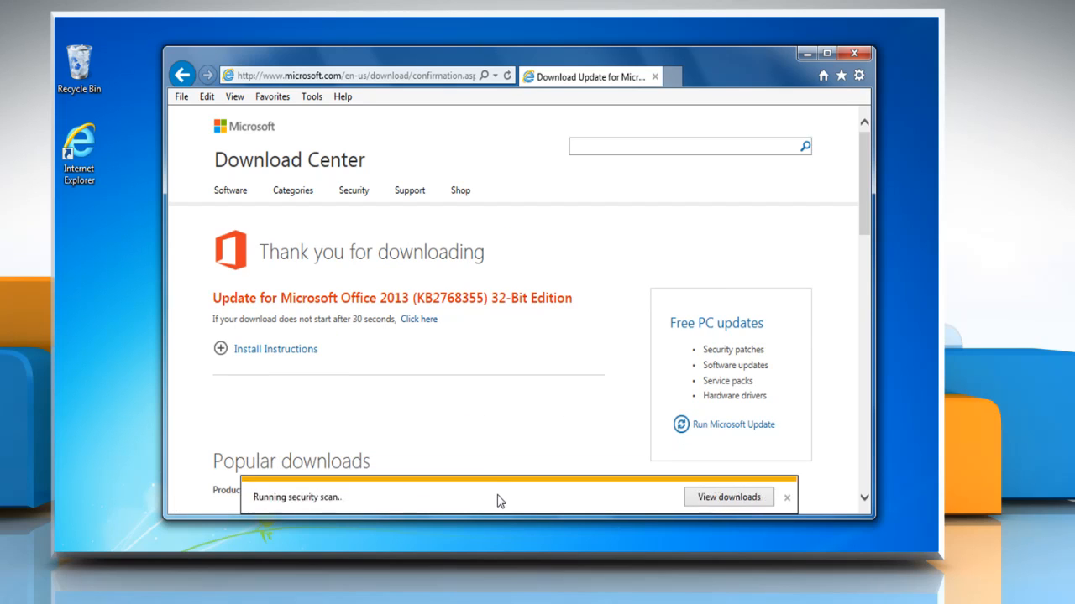